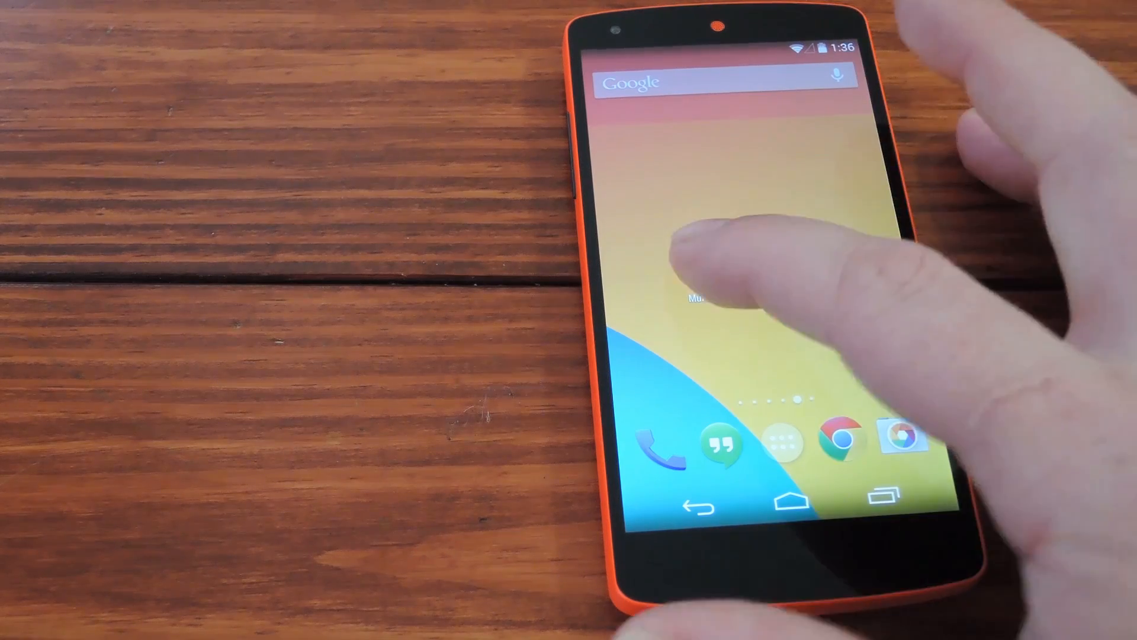
Launch MultiWindowSidebar from its home screen icon to show its settings
left_click(715, 297)
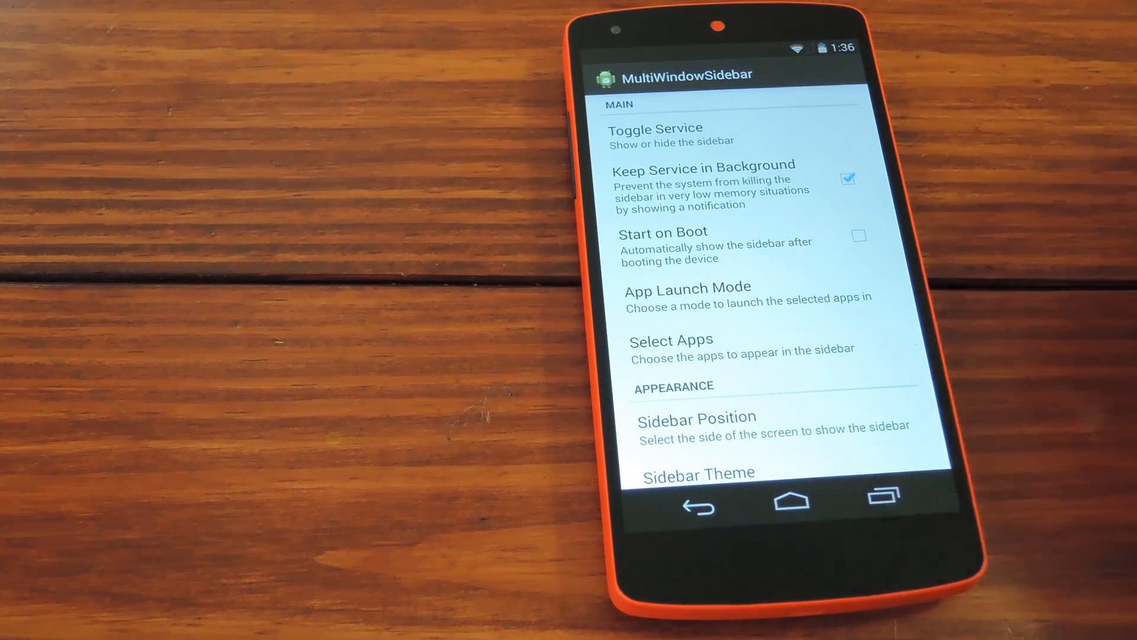
Turn on the sidebar service and enable Start on Boot
left_click(654, 135)
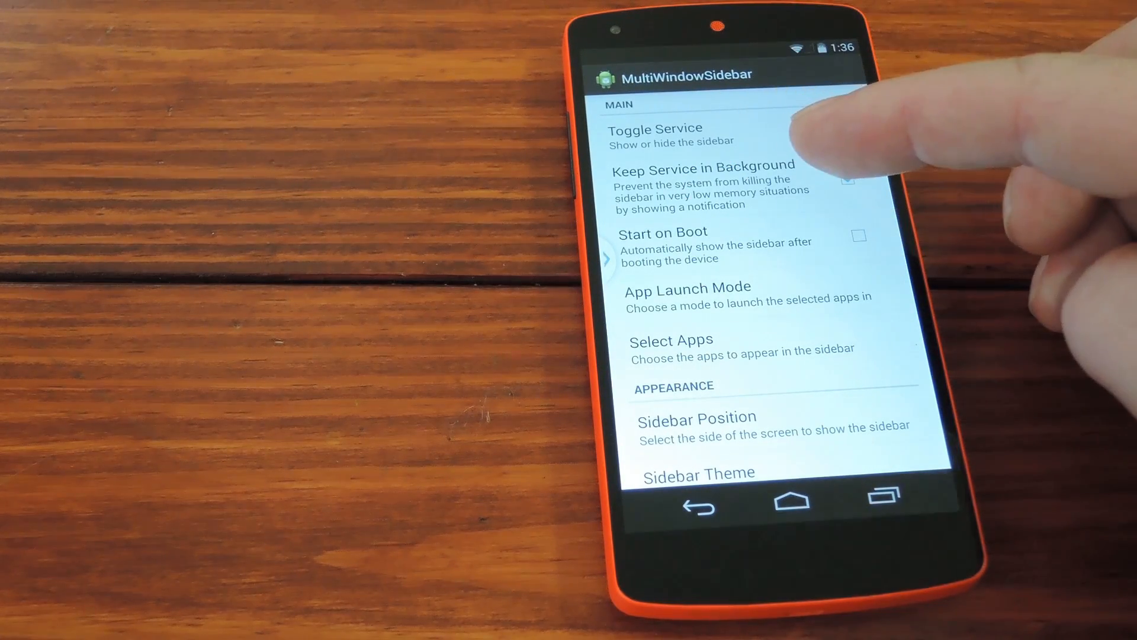
left_click(858, 236)
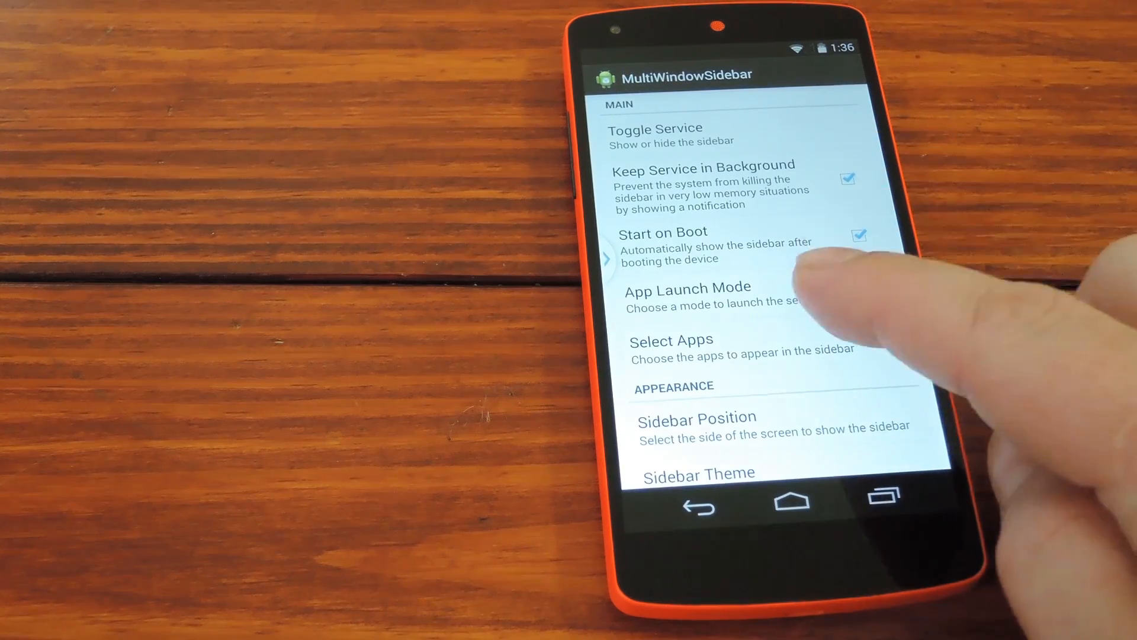
Add Calendar, Calendar Storage and Camera to the sidebar apps list
left_click(688, 287)
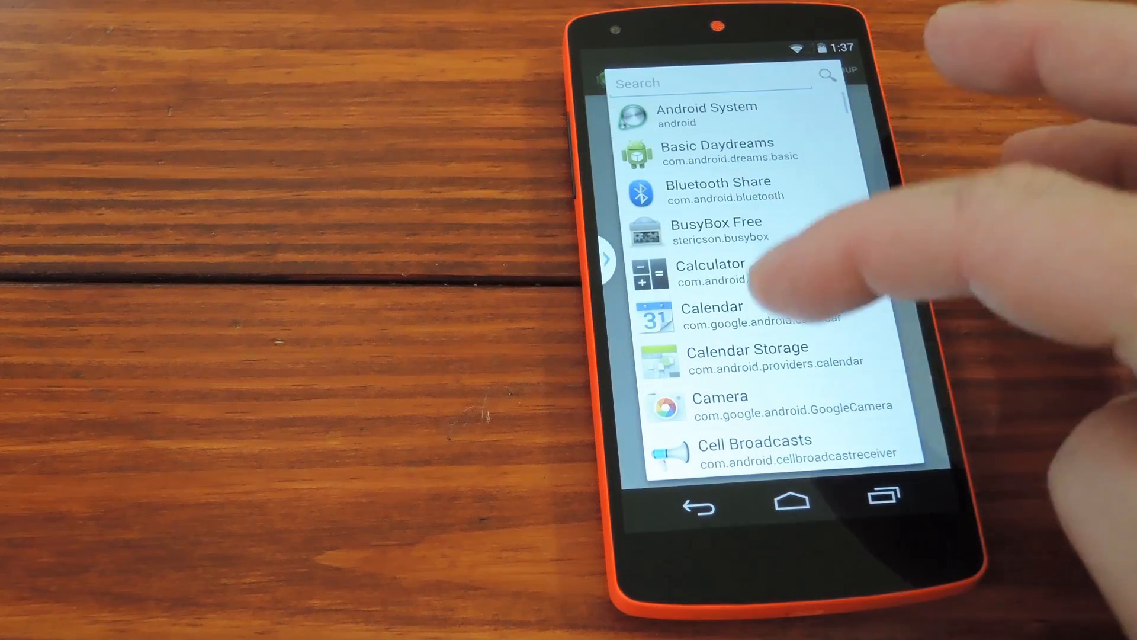
left_click(712, 313)
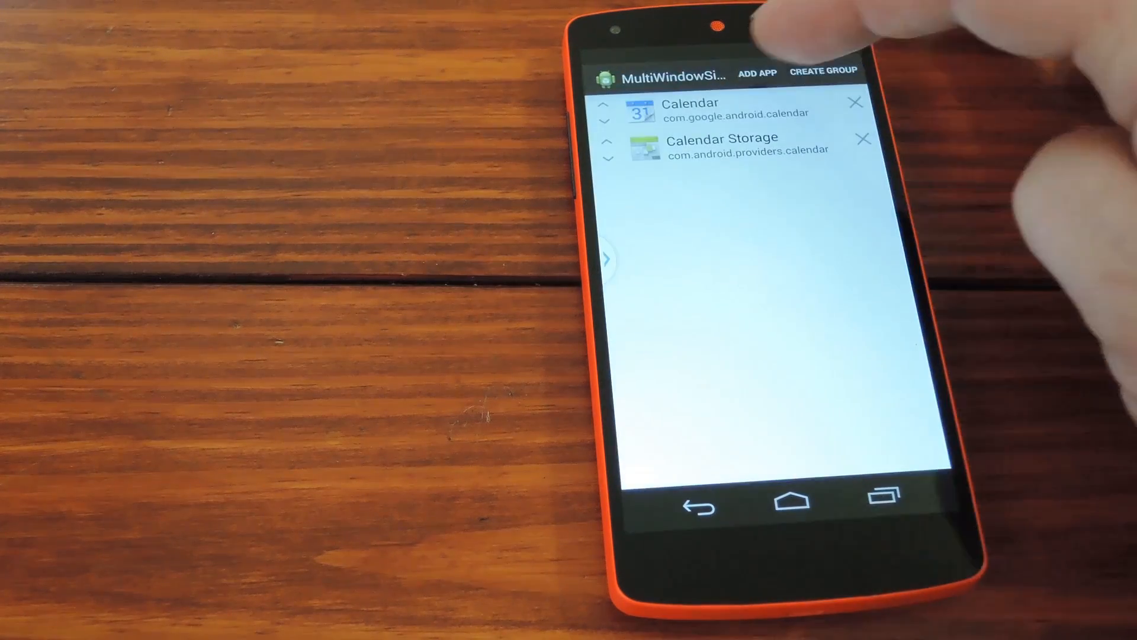
left_click(756, 72)
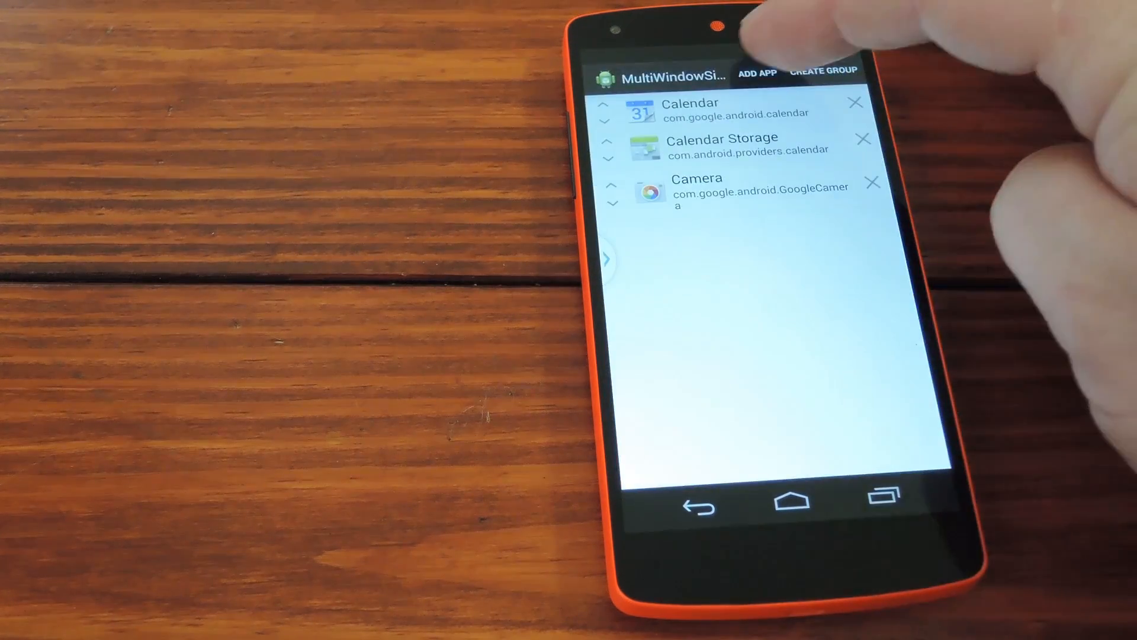
left_click(757, 73)
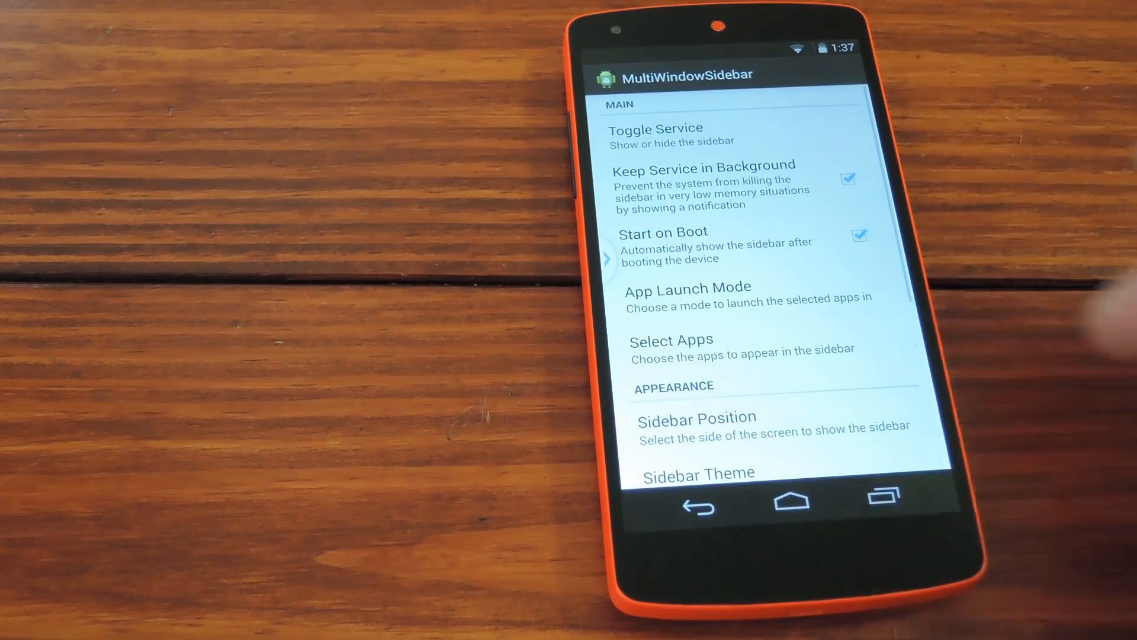
Pull out the sidebar and launch YouTube from it
scroll("down", 3)
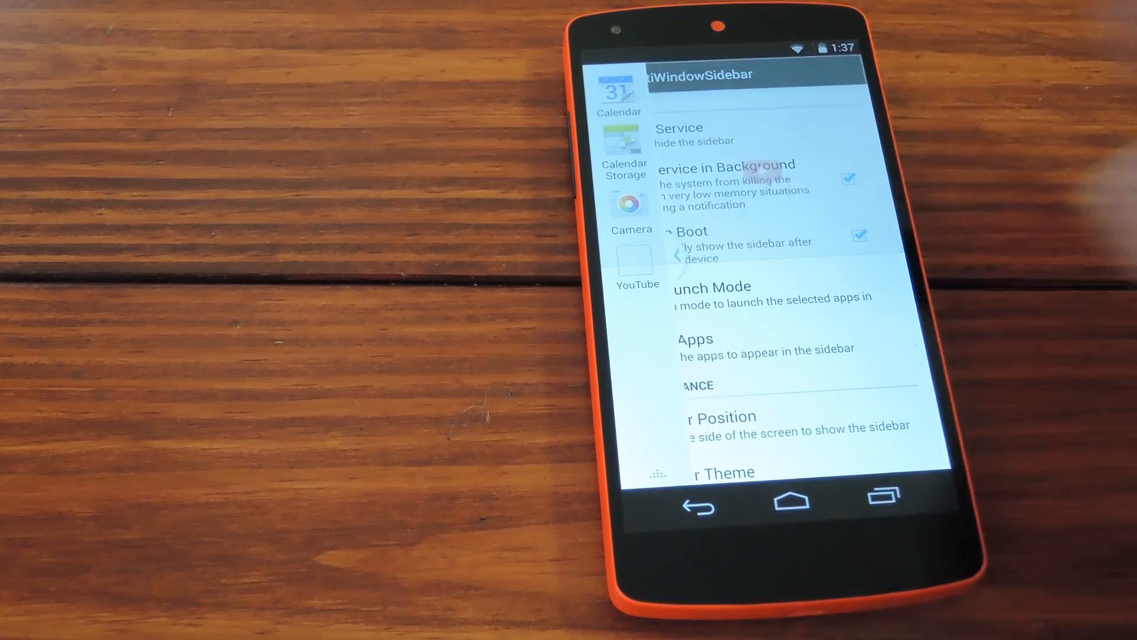
left_click(636, 259)
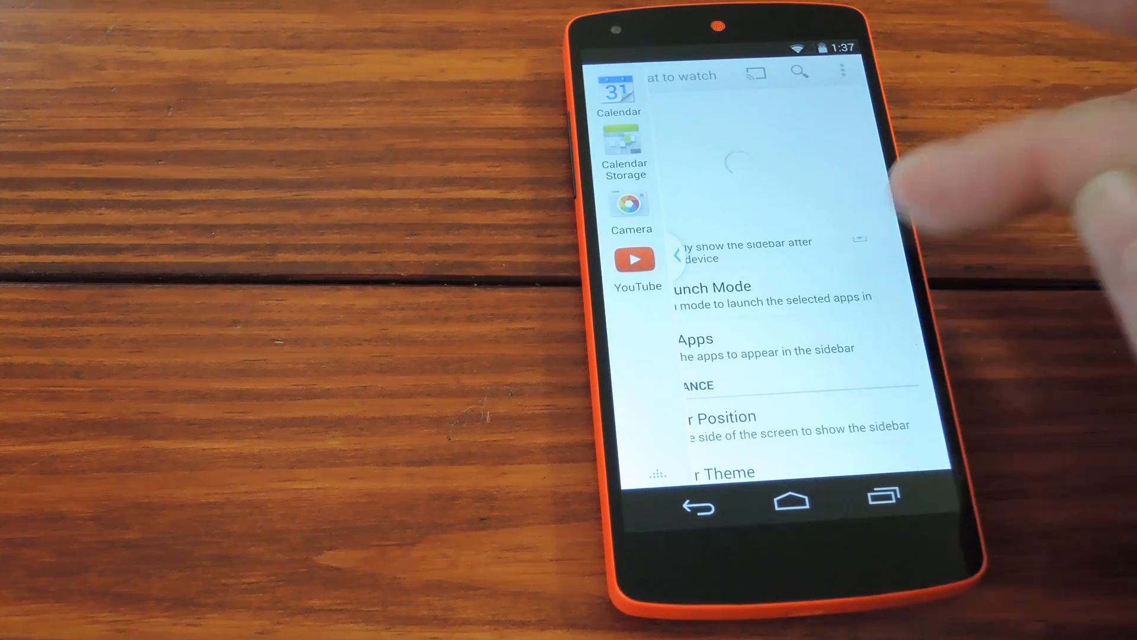